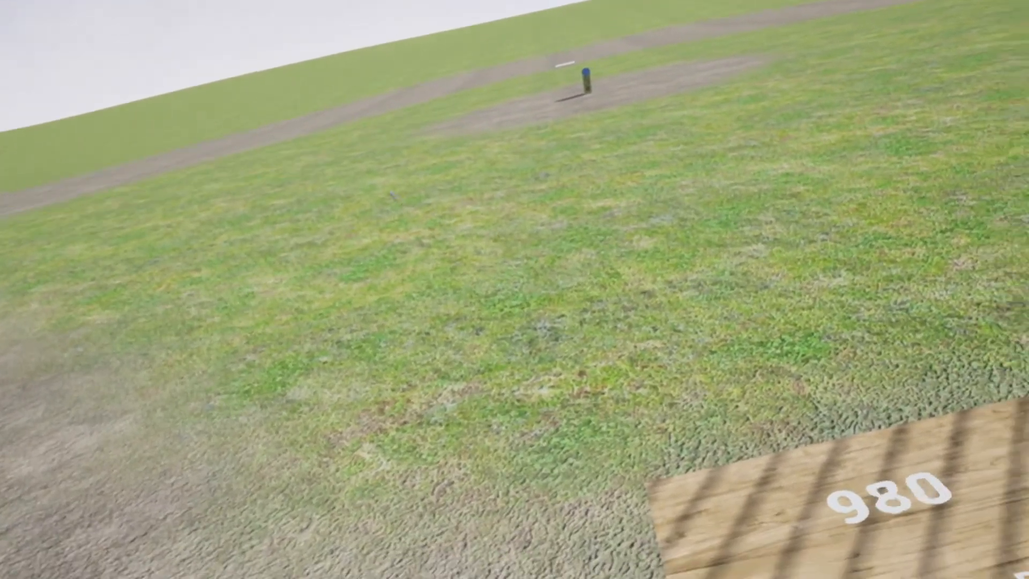
mouse_move(515, 290)
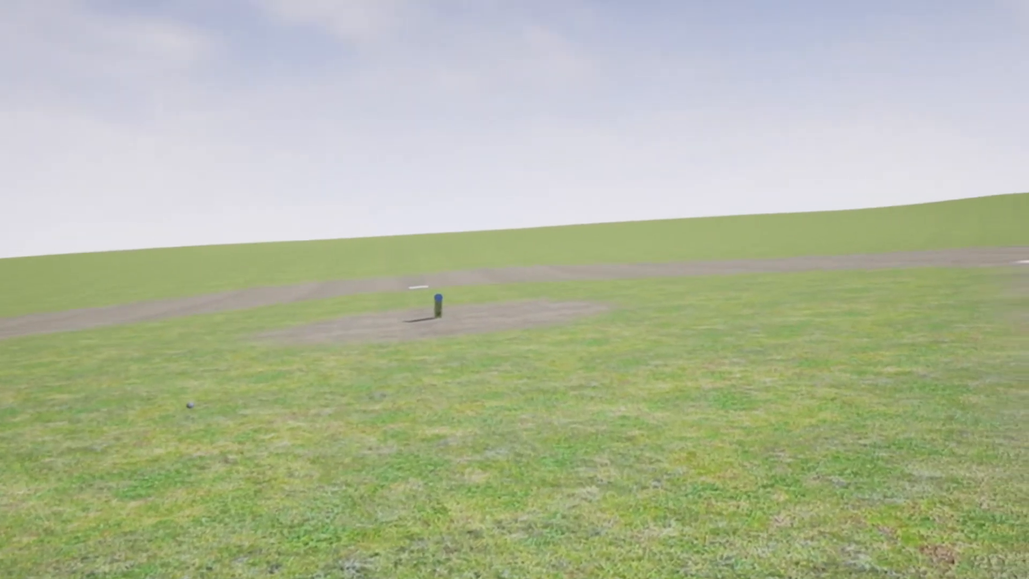